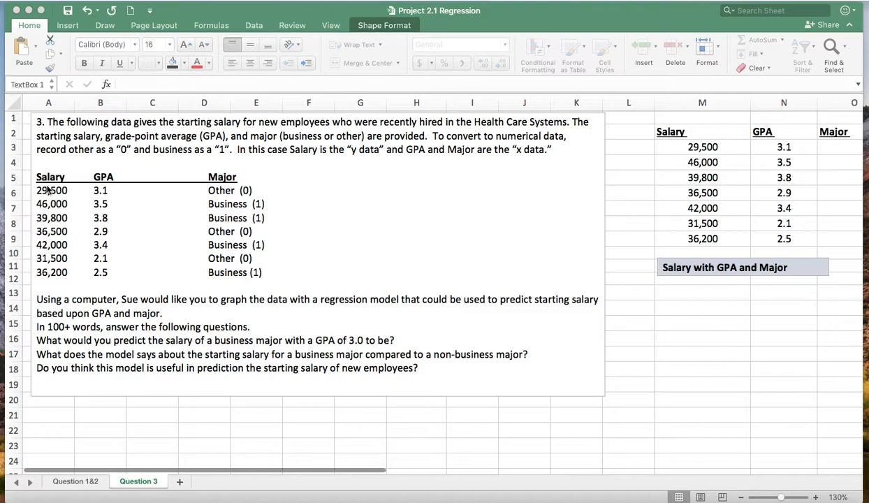
{"action": "mouse_move", "coordinate": [118, 182]}
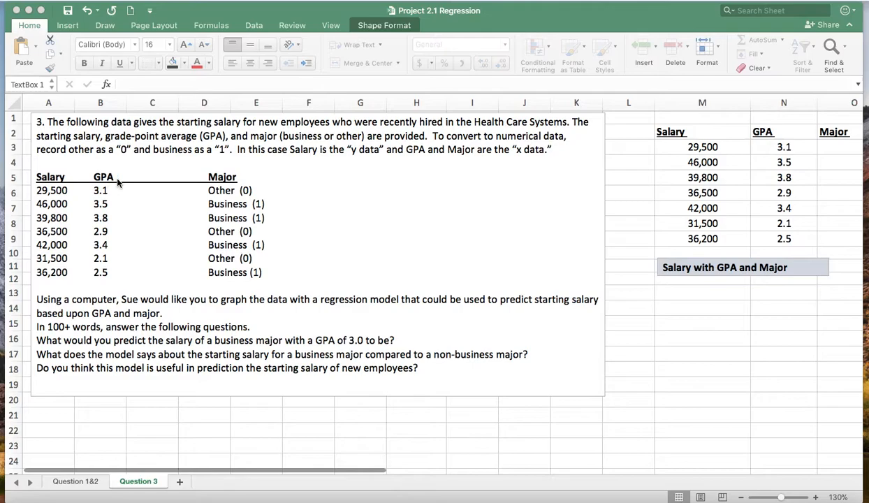
{"action": "mouse_move", "coordinate": [109, 273]}
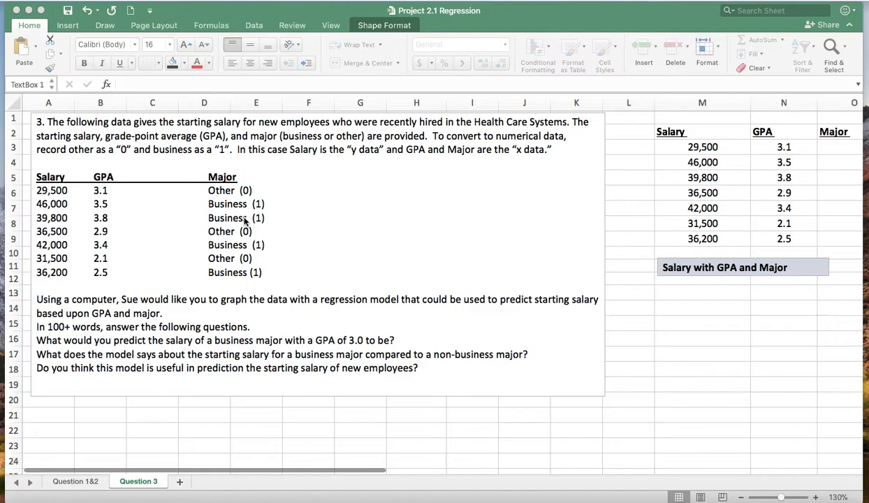
Enter =IF(P3="Business",1,0) in O3 to code the first employee's major as 0 or 1
{"action": "scroll", "scroll_direction": "right", "scroll_amount": 3}
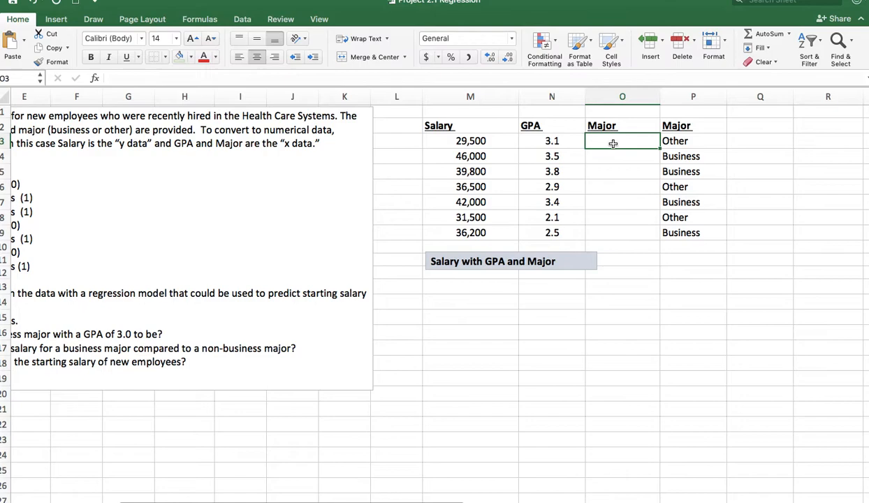
{"action": "type", "text": "=if(P3=\""}
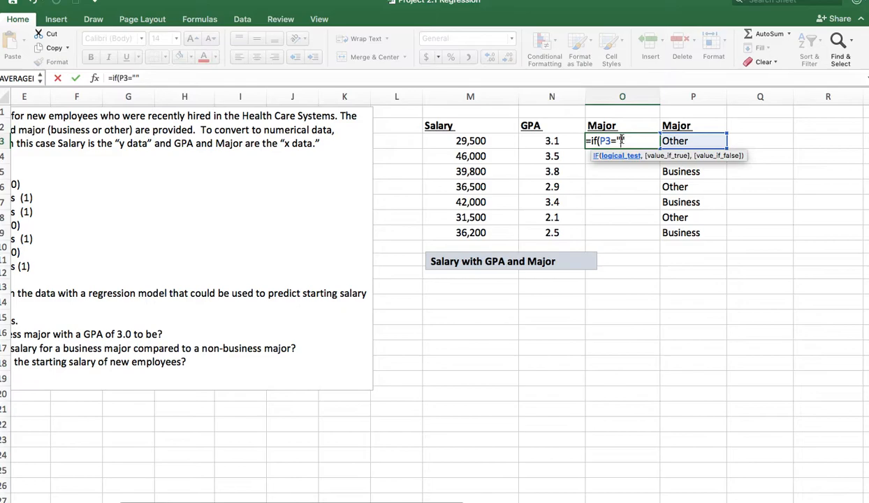
{"action": "type", "text": "Business"}
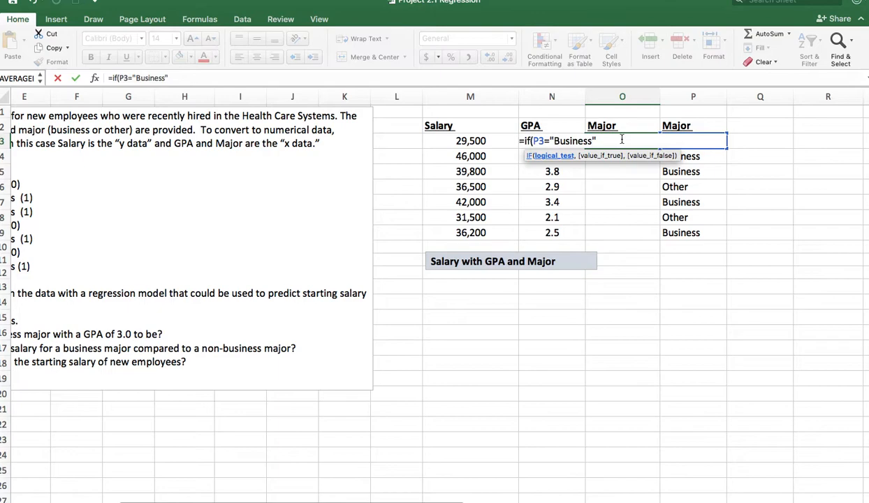
{"action": "type", "text": ","}
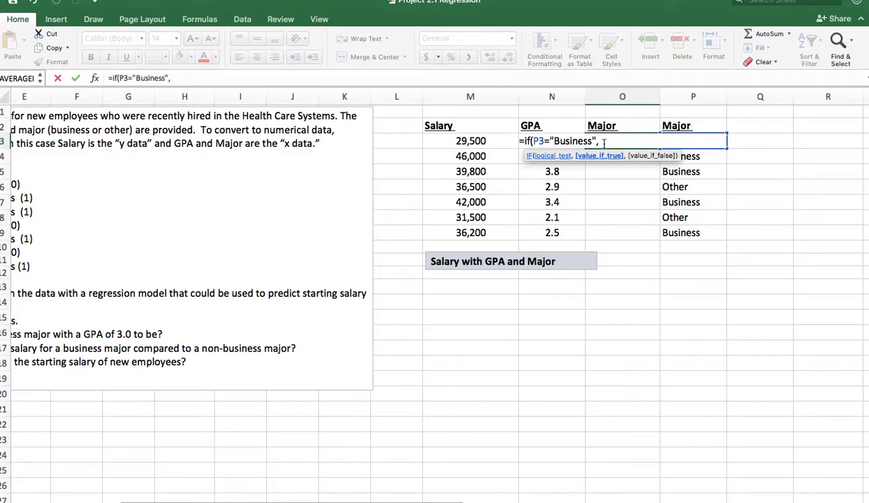
{"action": "type", "text": "1,"}
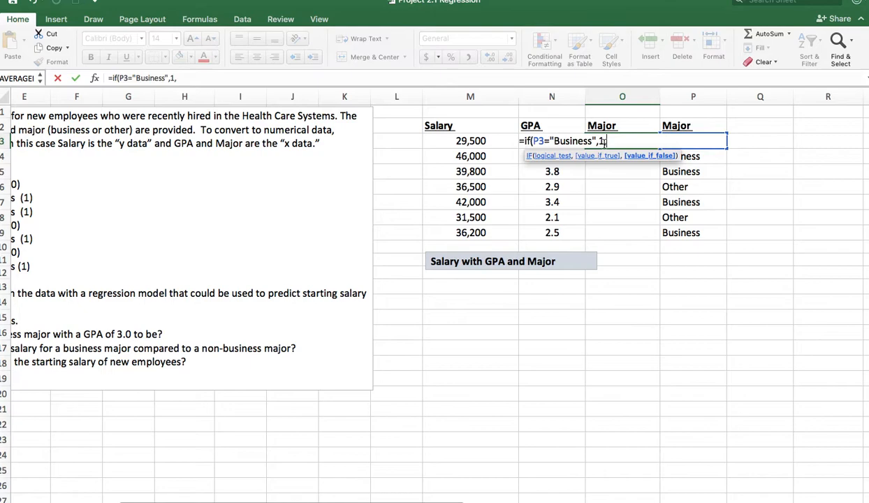
{"action": "type", "text": "0)"}
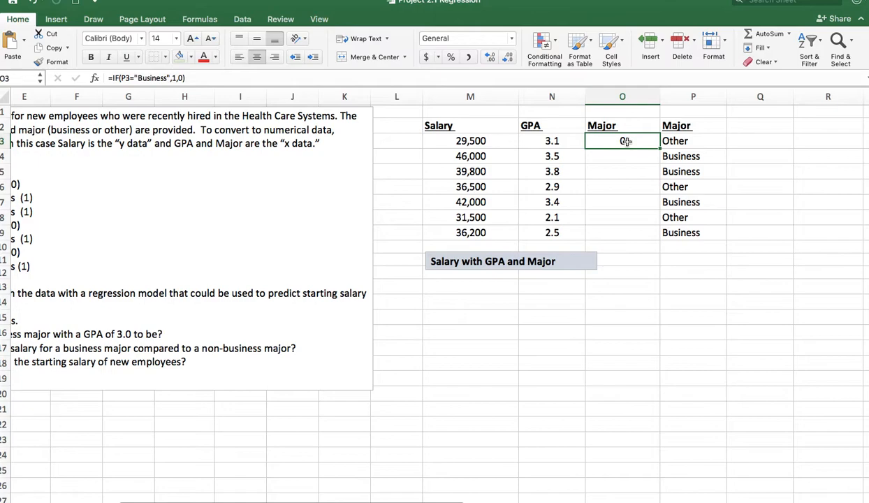
Fill the IF formula from O3 down to O9 so every employee gets a 0/1 major code
{"action": "left_click_drag", "start_coordinate": [623, 139], "coordinate": [624, 232]}
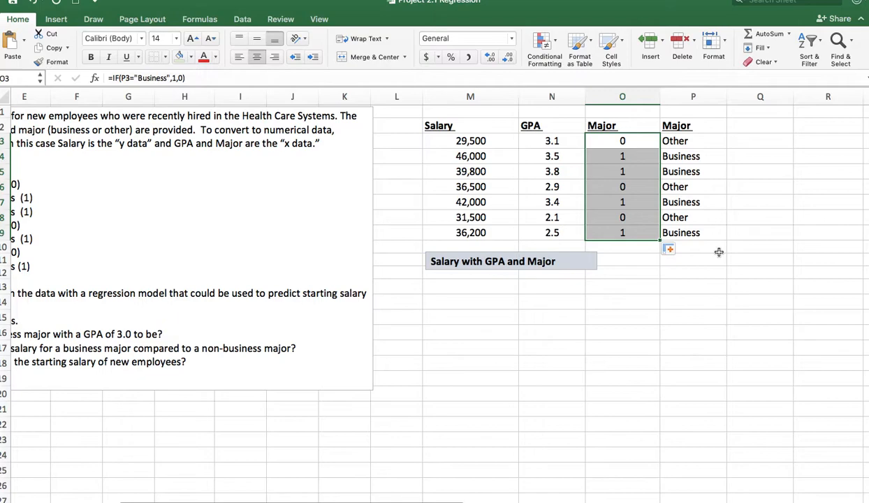
{"action": "mouse_move", "coordinate": [699, 246]}
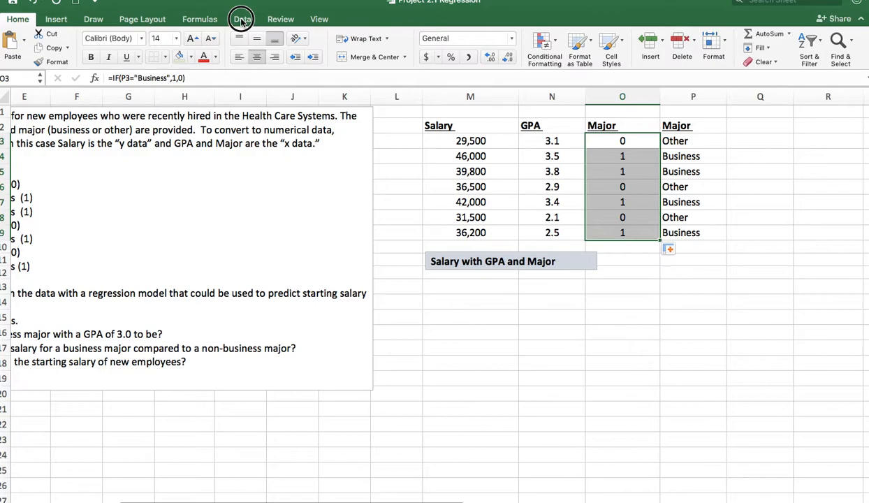
Start the Regression tool from Data Analysis on the Data tab
{"action": "left_click", "coordinate": [242, 19]}
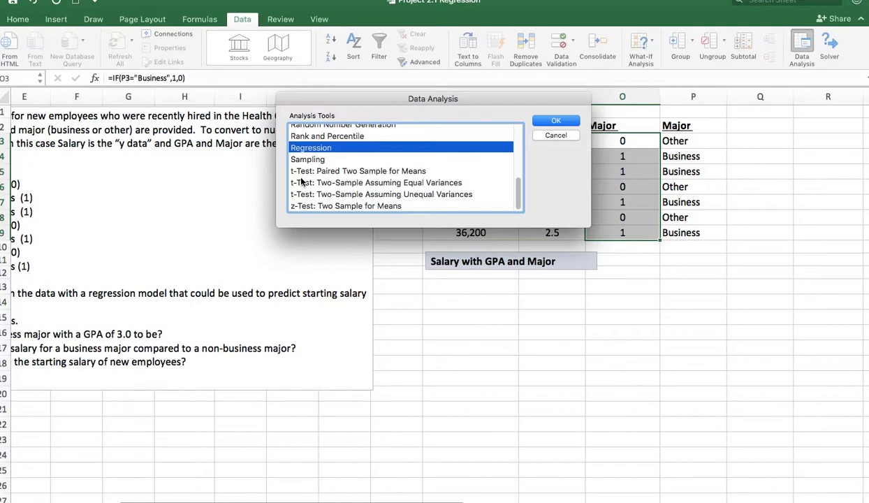
{"action": "left_click", "coordinate": [556, 120]}
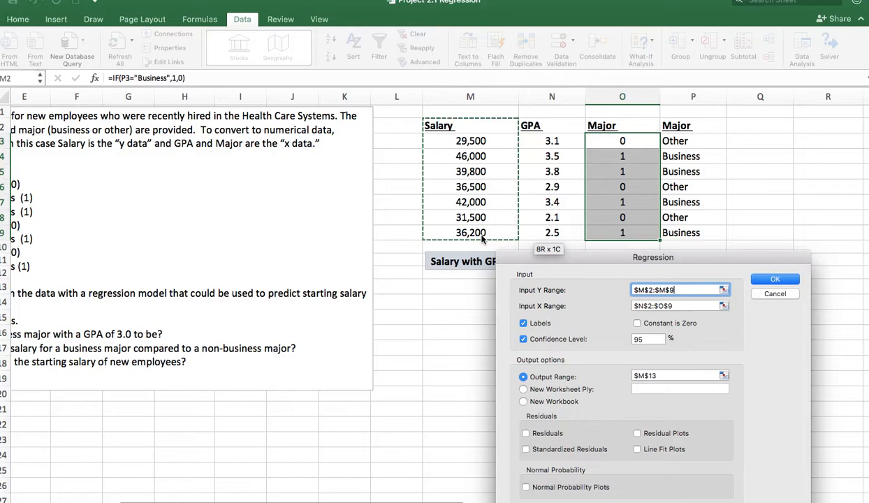
Use GPA and Major (N2:O9) as the X range with labels, then choose the output location
{"action": "left_click", "coordinate": [674, 305]}
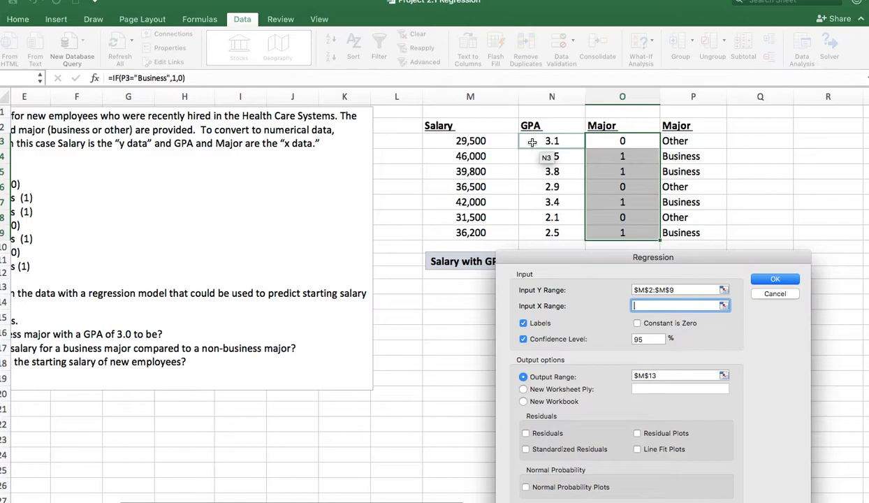
{"action": "left_click_drag", "start_coordinate": [552, 140], "coordinate": [622, 232]}
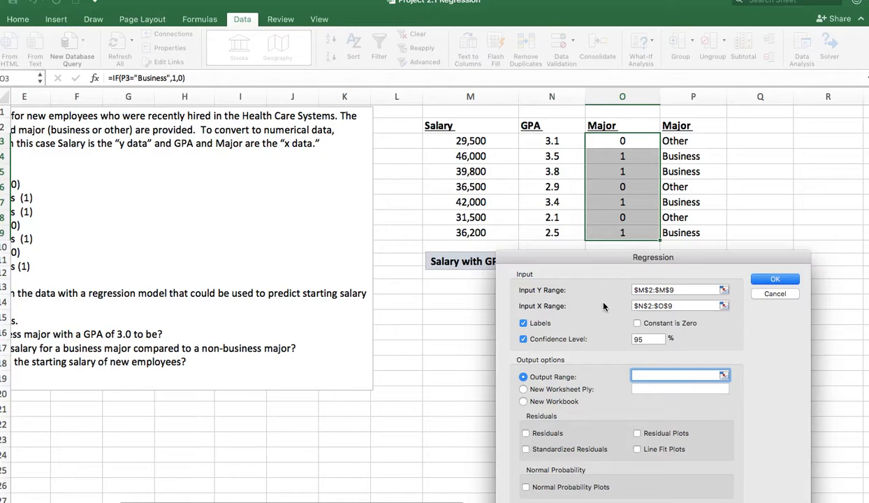
{"action": "left_click", "coordinate": [469, 285]}
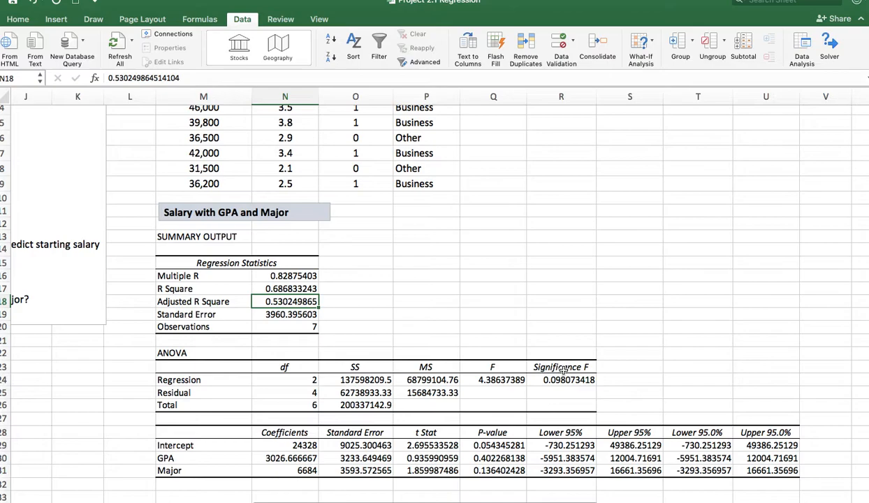
{"action": "left_click", "coordinate": [562, 380]}
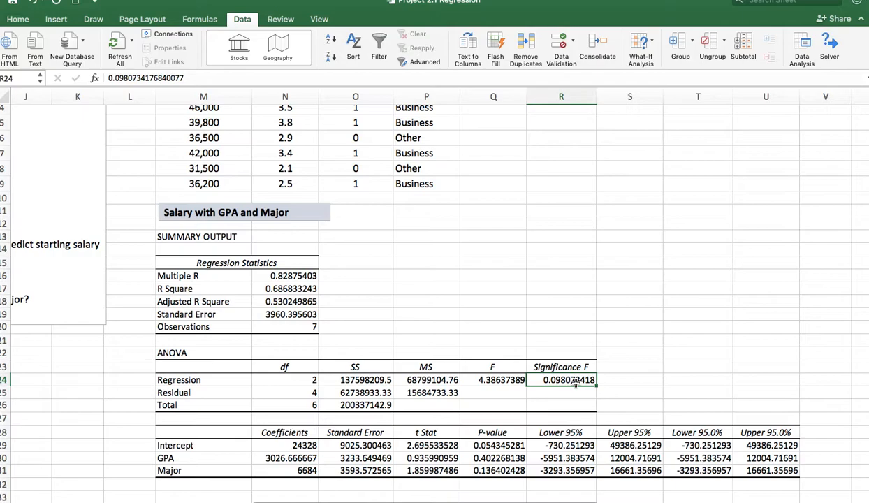
{"action": "mouse_move", "coordinate": [606, 335]}
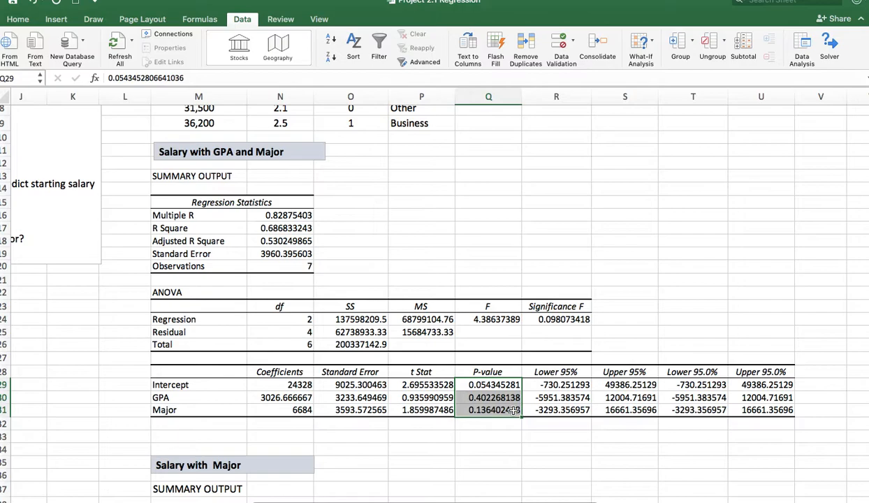
{"action": "mouse_move", "coordinate": [304, 165]}
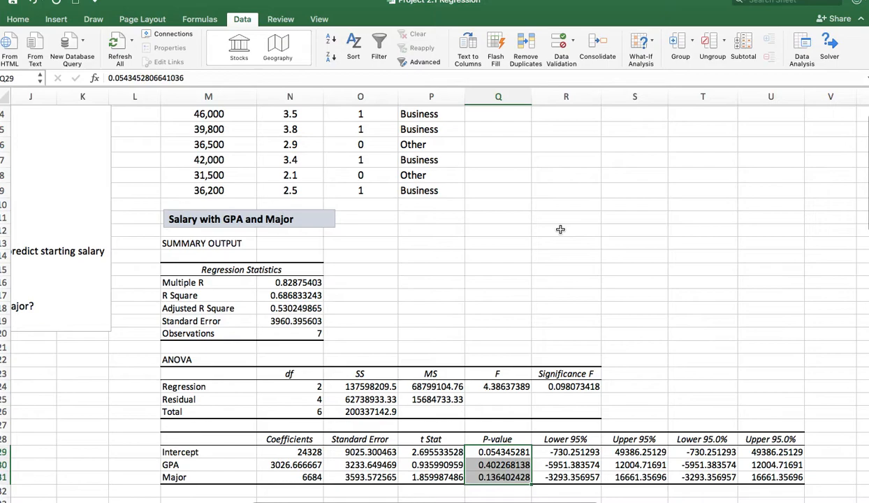
{"action": "scroll", "scroll_direction": "down", "scroll_amount": 3}
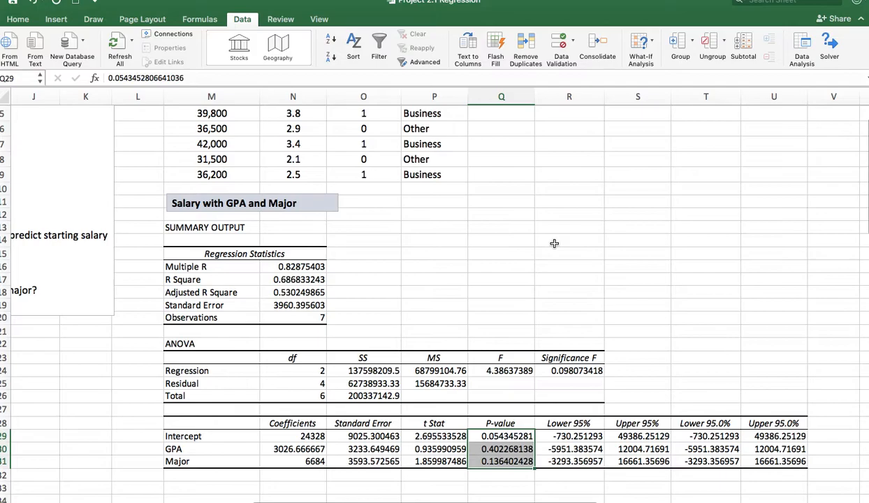
{"action": "scroll", "scroll_direction": "down", "scroll_amount": 3}
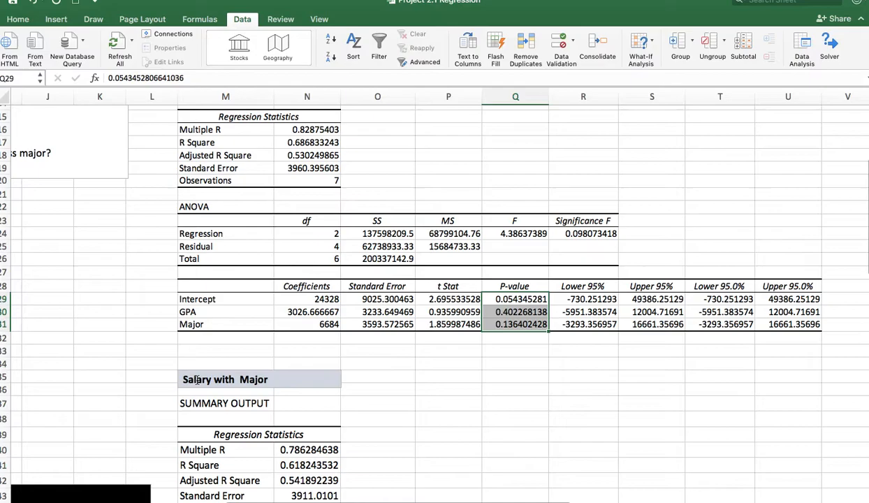
{"action": "scroll", "scroll_direction": "down", "scroll_amount": 3}
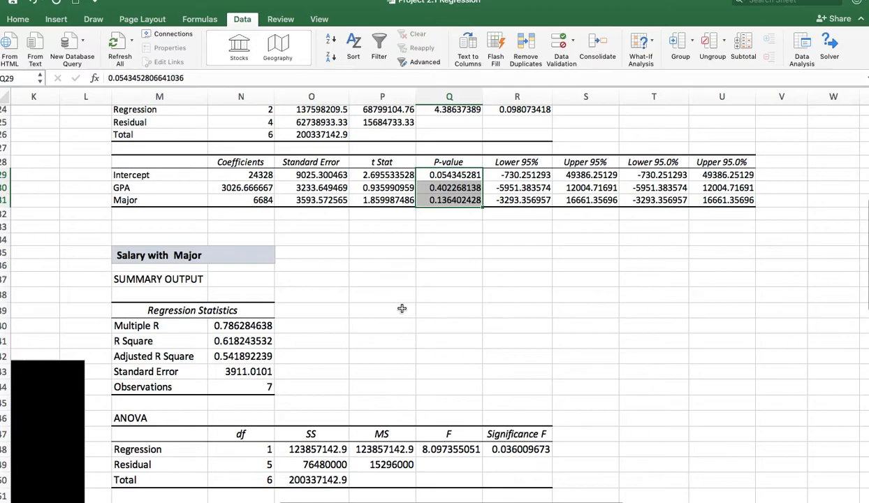
{"action": "scroll", "scroll_direction": "down", "scroll_amount": 3}
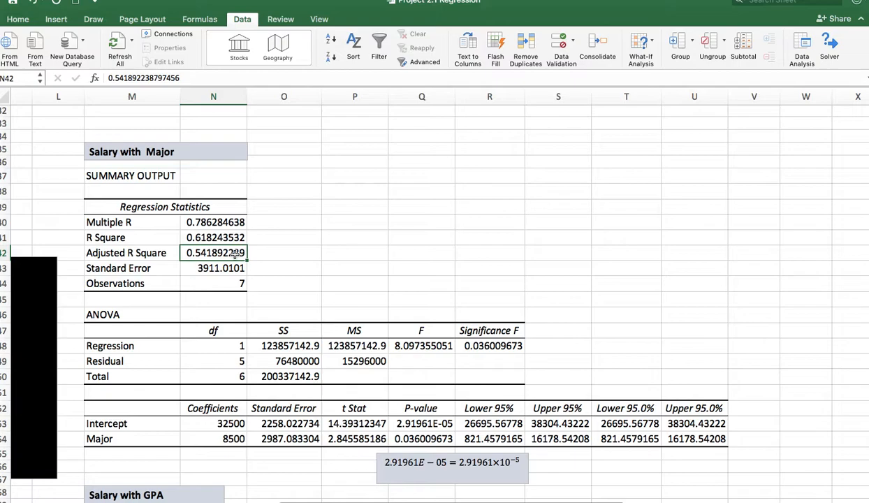
{"action": "left_click", "coordinate": [489, 347]}
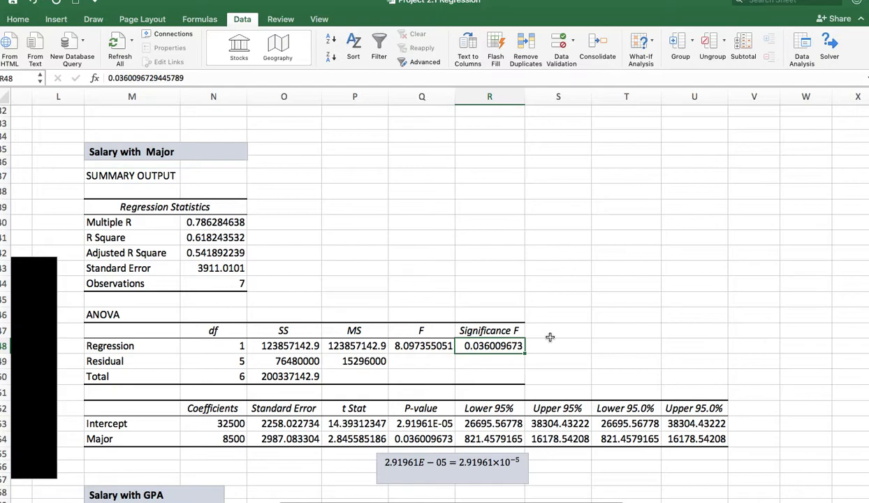
{"action": "scroll", "scroll_direction": "down", "scroll_amount": 3}
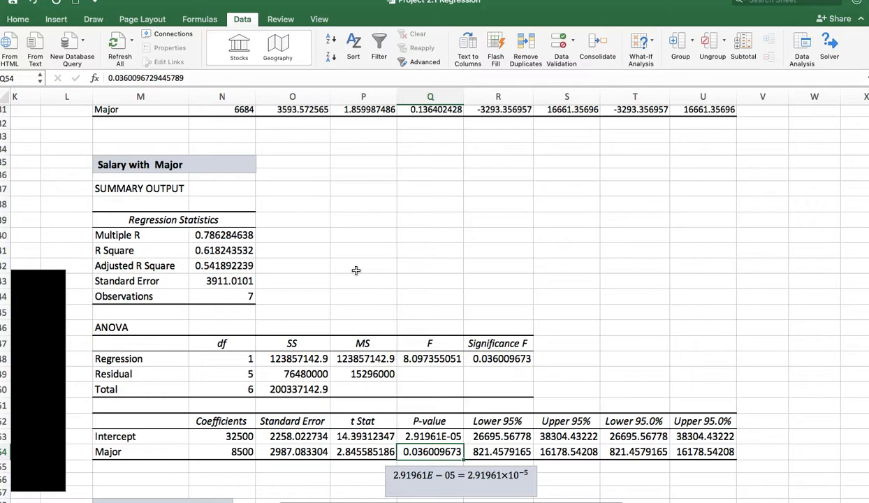
{"action": "scroll", "scroll_direction": "down", "scroll_amount": 3}
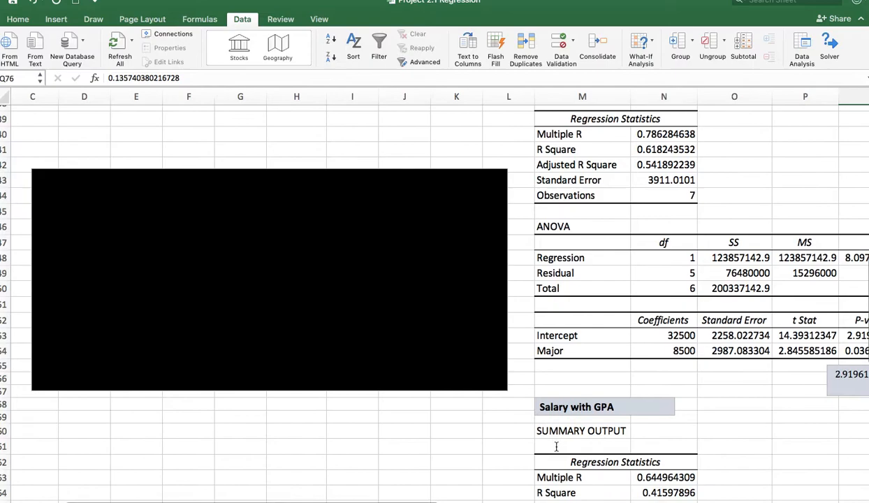
{"action": "scroll", "scroll_direction": "up", "scroll_amount": 3}
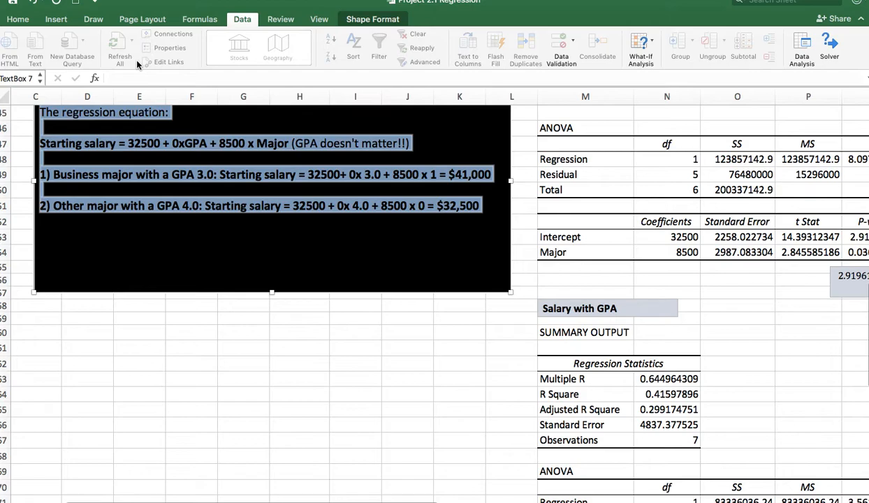
{"action": "left_click", "coordinate": [191, 56]}
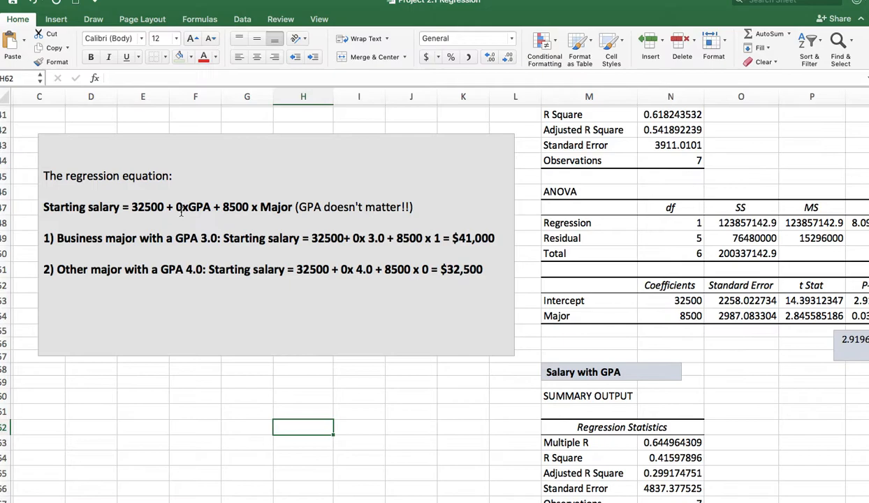
{"action": "mouse_move", "coordinate": [682, 307]}
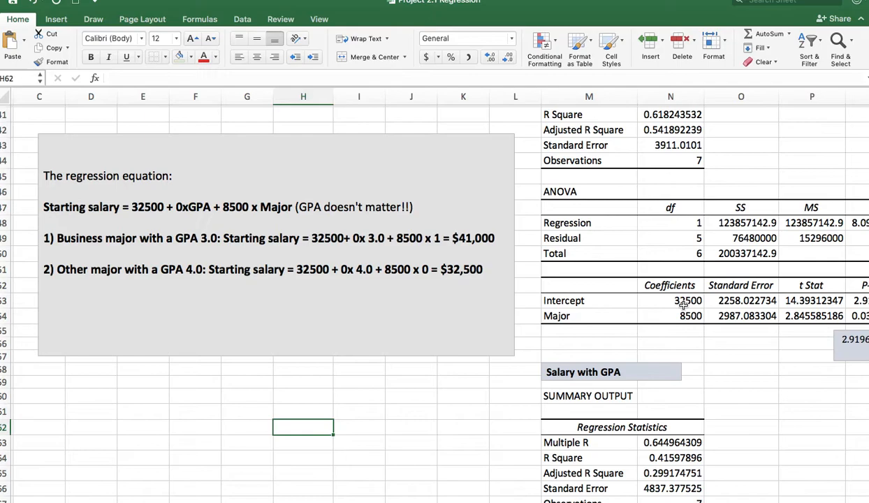
{"action": "left_click", "coordinate": [671, 301]}
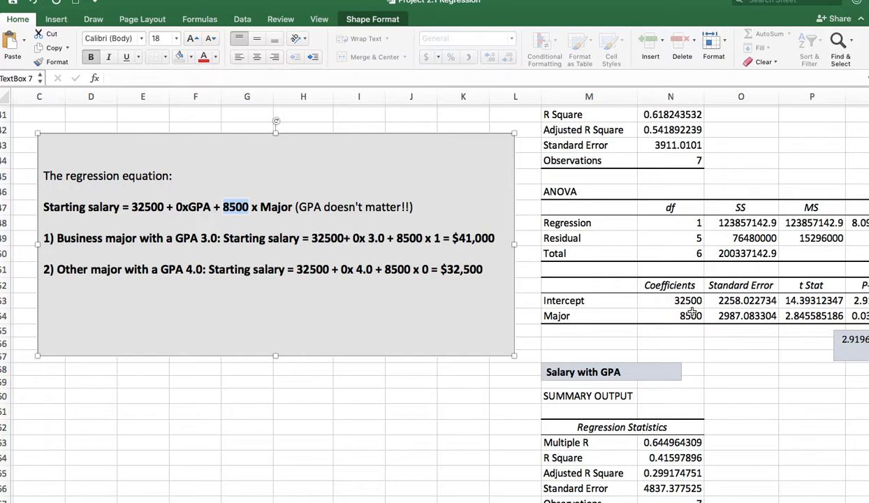
{"action": "left_click", "coordinate": [671, 316]}
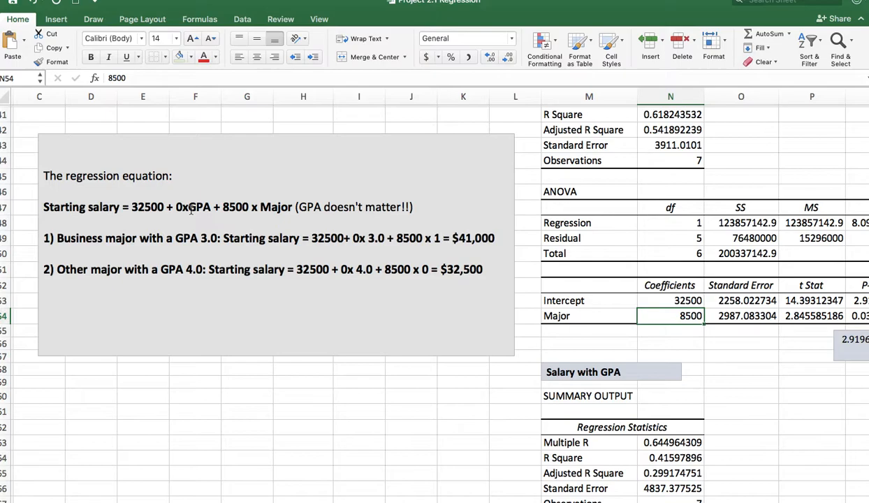
{"action": "mouse_move", "coordinate": [355, 226]}
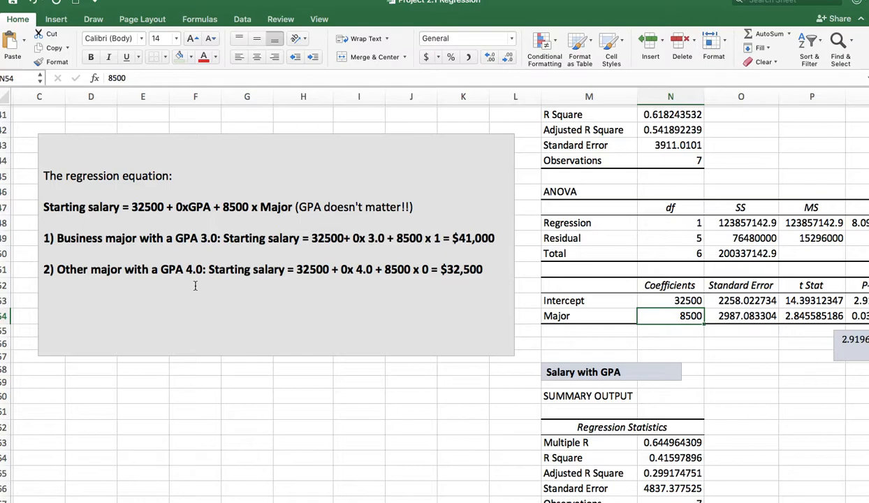
{"action": "mouse_move", "coordinate": [184, 236]}
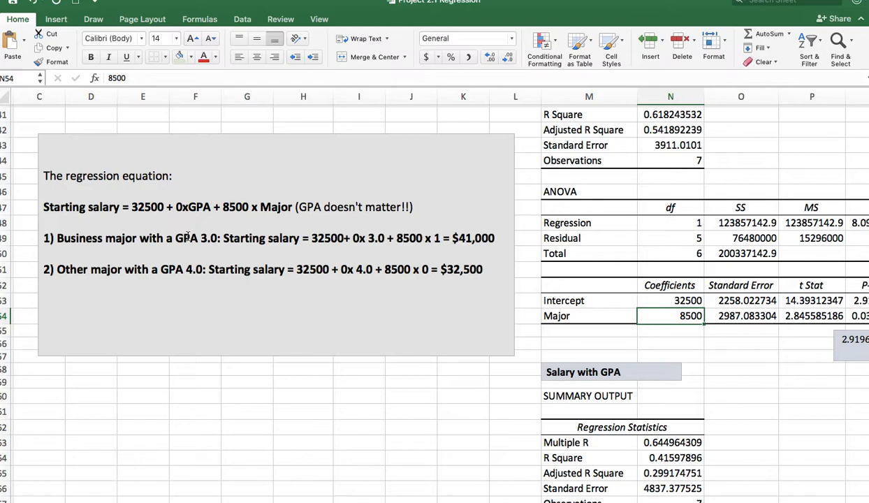